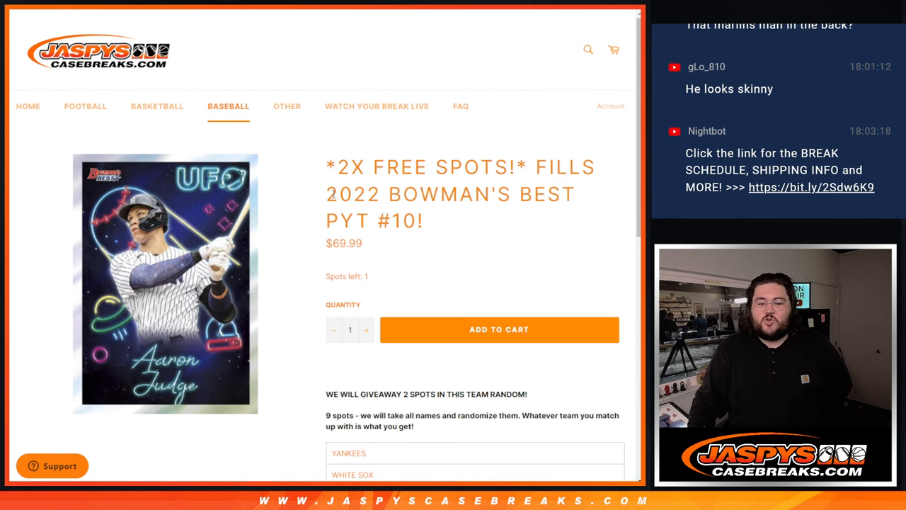
Step: Select the nine team names, Yankees through Braves, in the break listing table
{"action": "scroll", "scroll_direction": "down", "scroll_amount": 3}
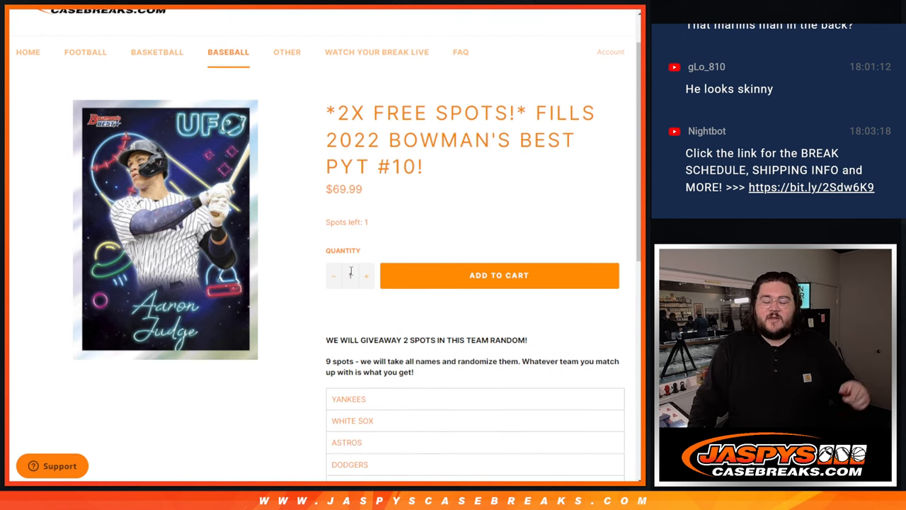
{"action": "scroll", "scroll_direction": "down", "scroll_amount": 3}
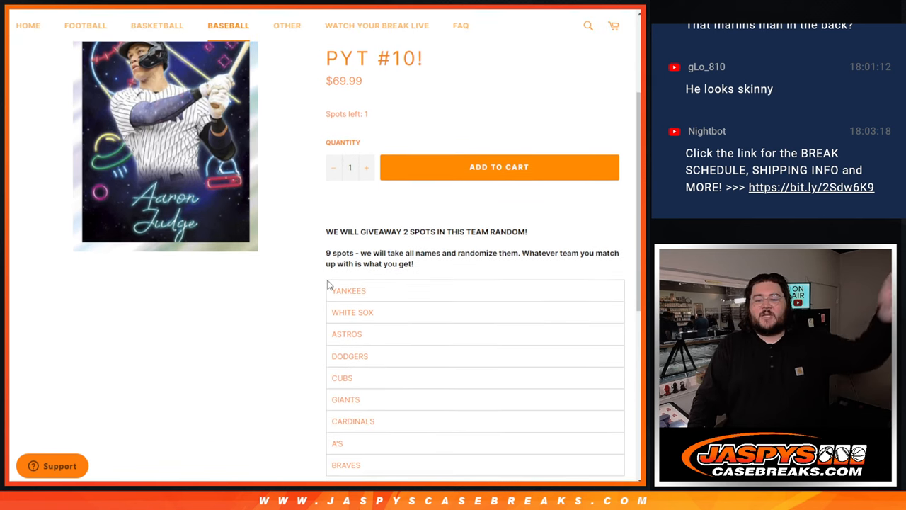
{"action": "left_click_drag", "start_coordinate": [329, 286], "coordinate": [403, 462]}
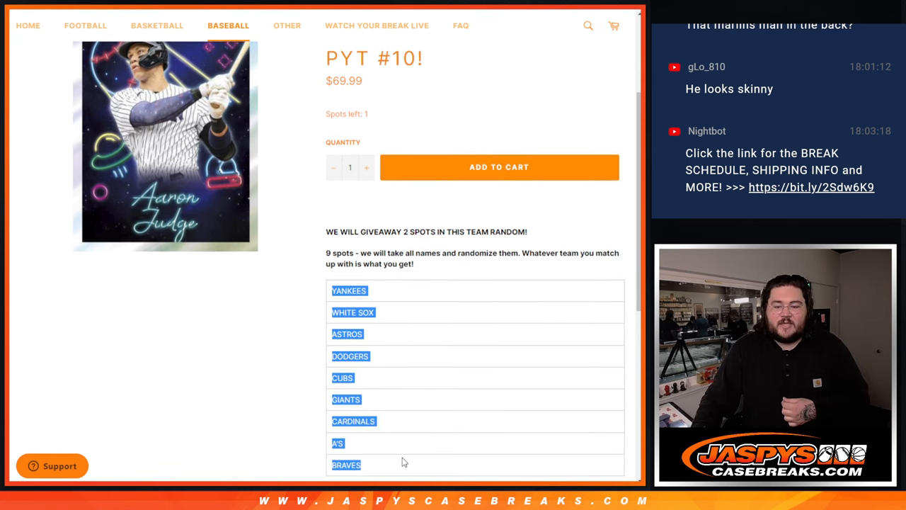
{"action": "mouse_move", "coordinate": [380, 449]}
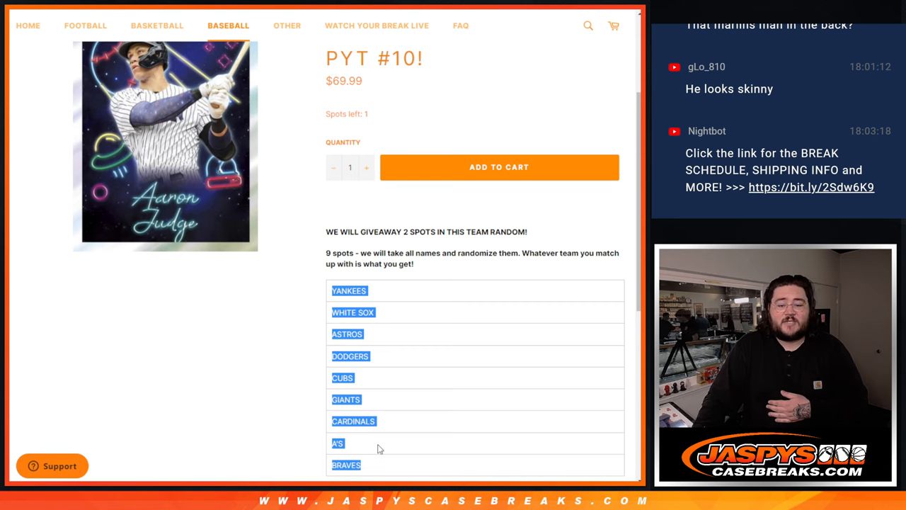
{"action": "mouse_move", "coordinate": [431, 169]}
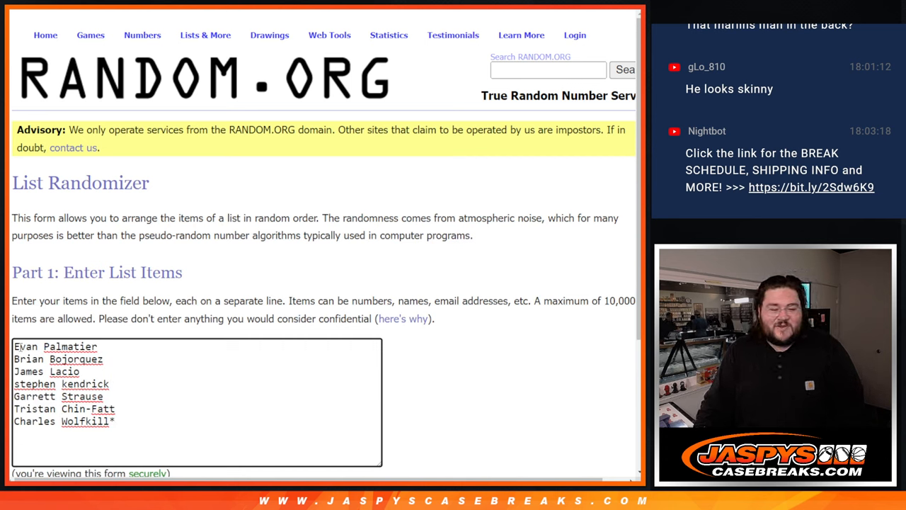
Step: Shuffle the seven participant names twice in the List Randomizer
{"action": "scroll", "scroll_direction": "down", "scroll_amount": 3}
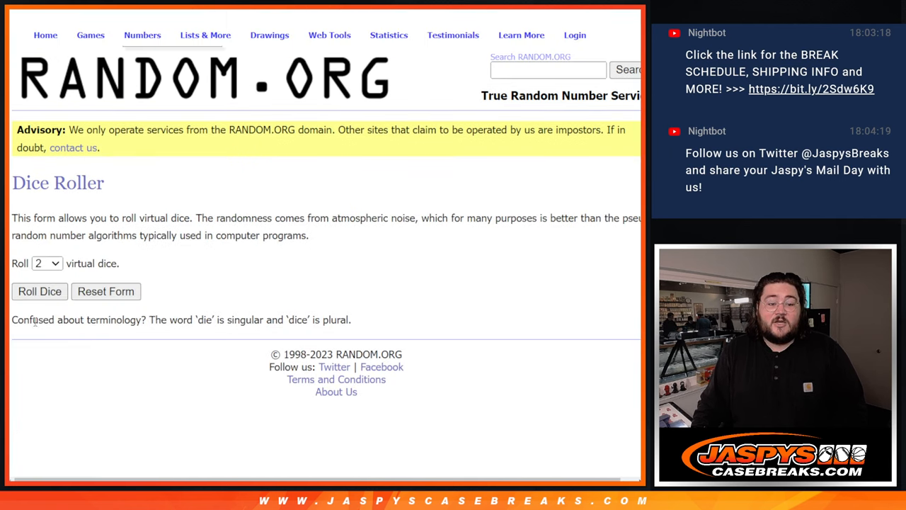
{"action": "left_click", "coordinate": [40, 292]}
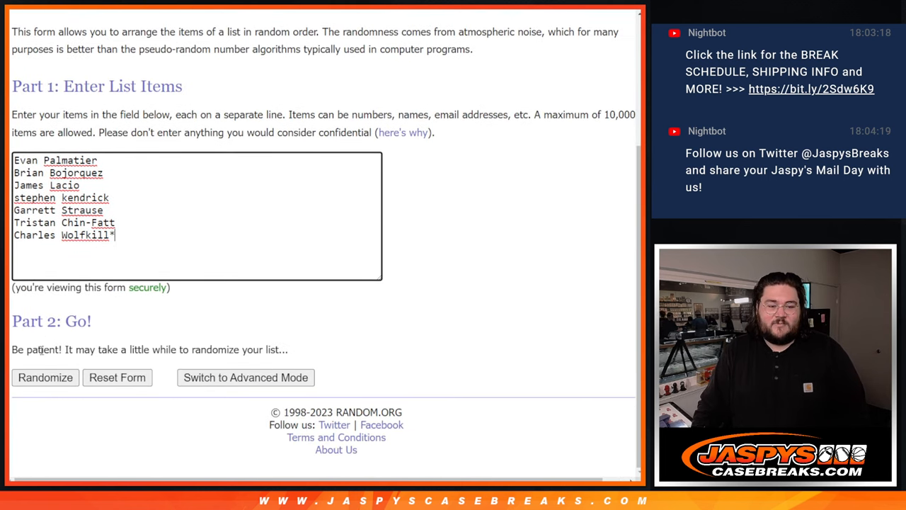
{"action": "left_click", "coordinate": [46, 377]}
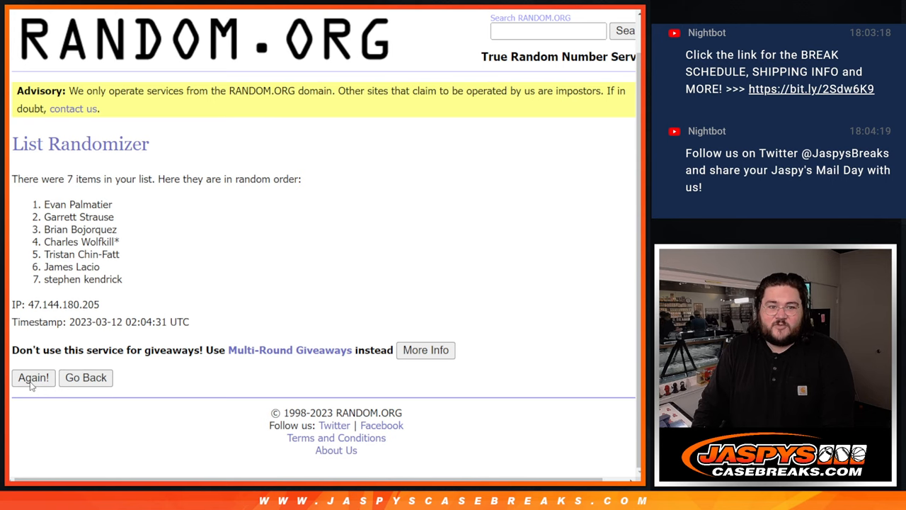
{"action": "left_click", "coordinate": [34, 377]}
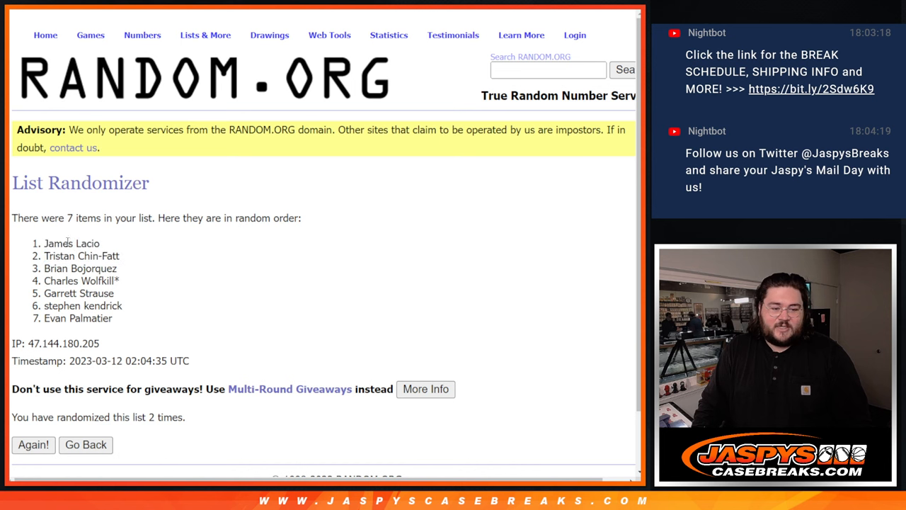
{"action": "left_click_drag", "start_coordinate": [45, 244], "coordinate": [120, 255]}
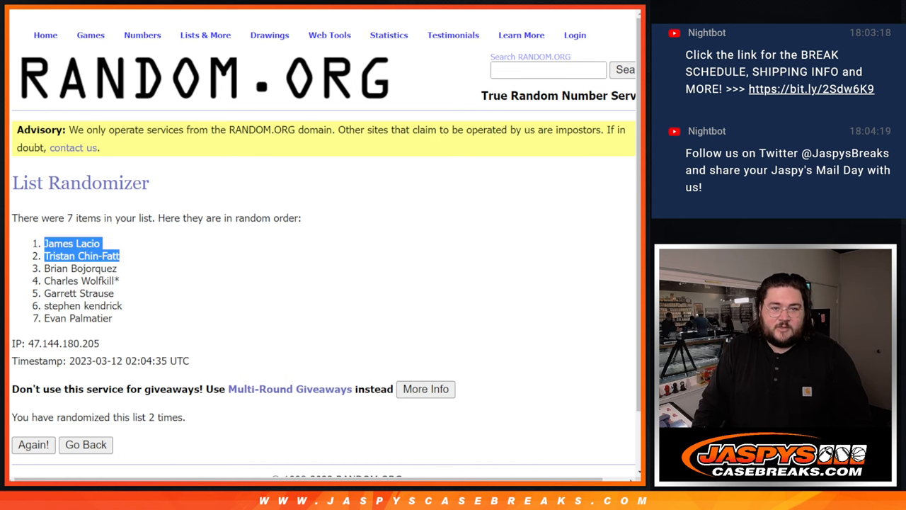
{"action": "left_click", "coordinate": [85, 444]}
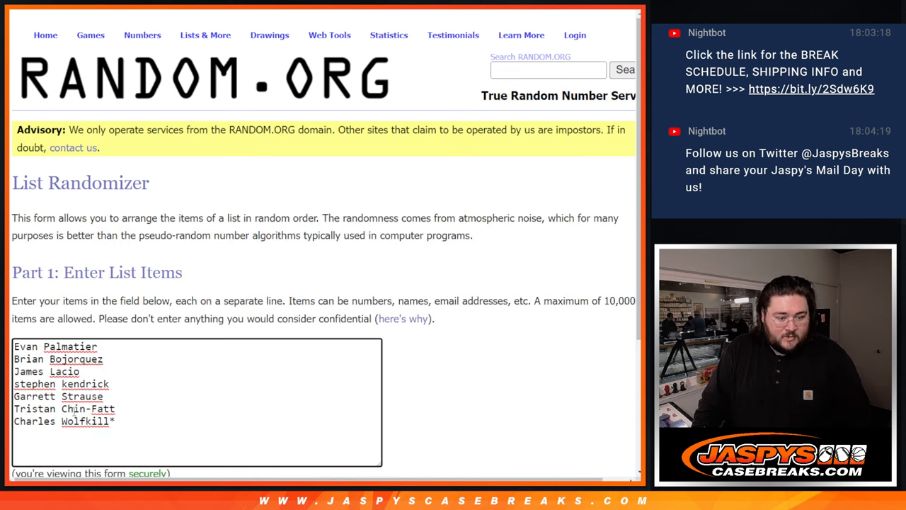
{"action": "type", "text": "James Lacio*"}
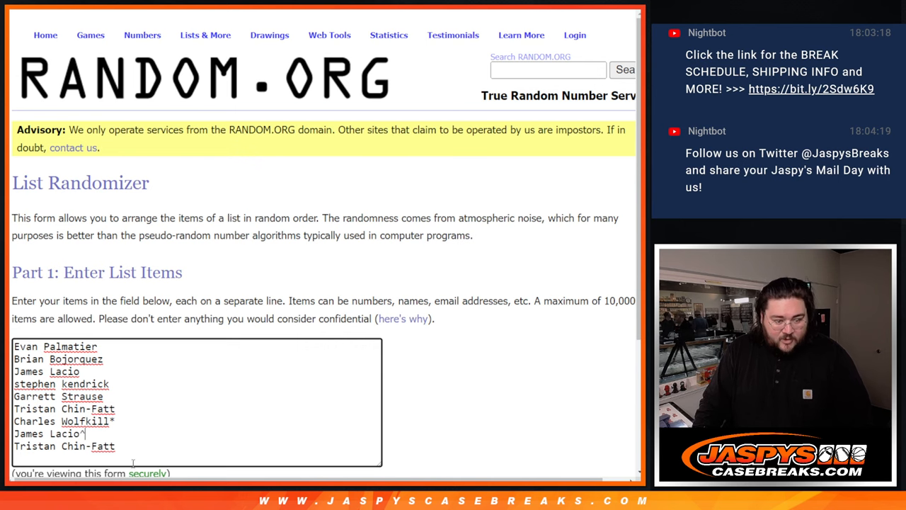
{"action": "type", "text": "^"}
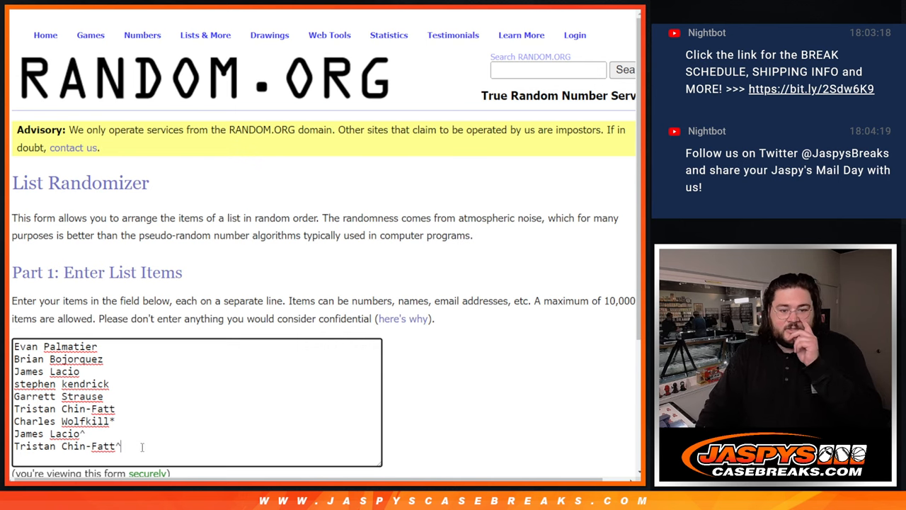
{"action": "scroll", "scroll_direction": "down", "scroll_amount": 3}
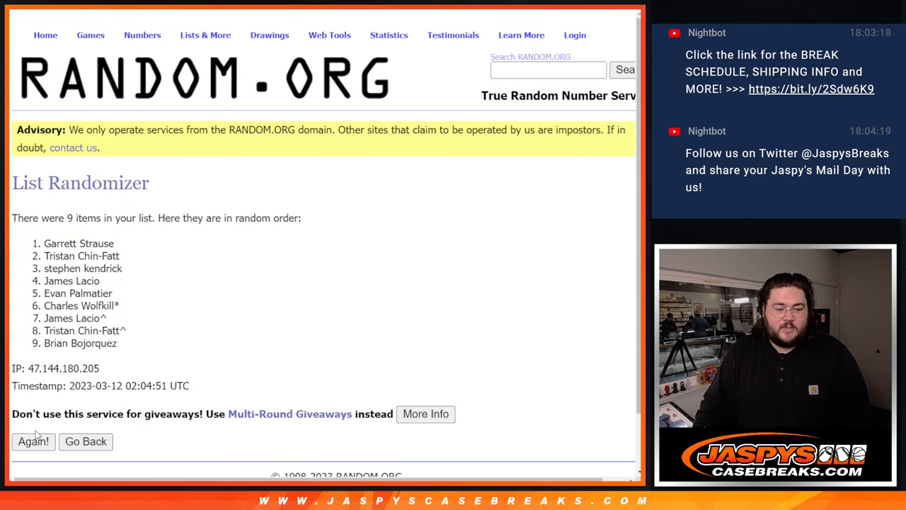
{"action": "left_click", "coordinate": [32, 442]}
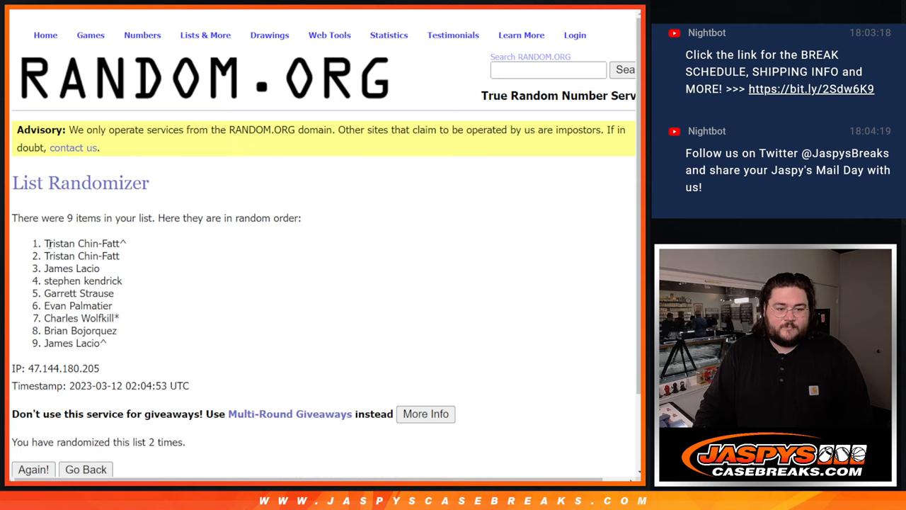
{"action": "left_click_drag", "start_coordinate": [43, 244], "coordinate": [106, 342]}
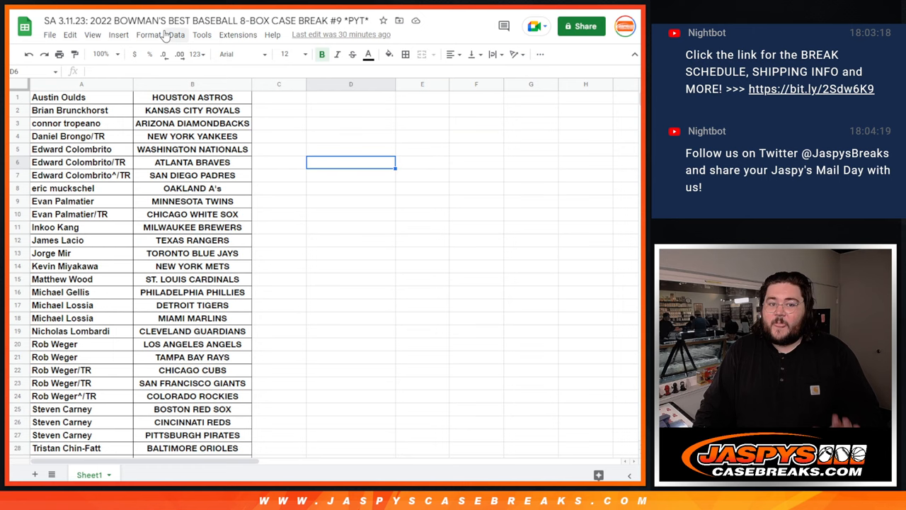
Step: Create a new blank Google Sheets spreadsheet for pairing the names with the teams
{"action": "left_click", "coordinate": [50, 34]}
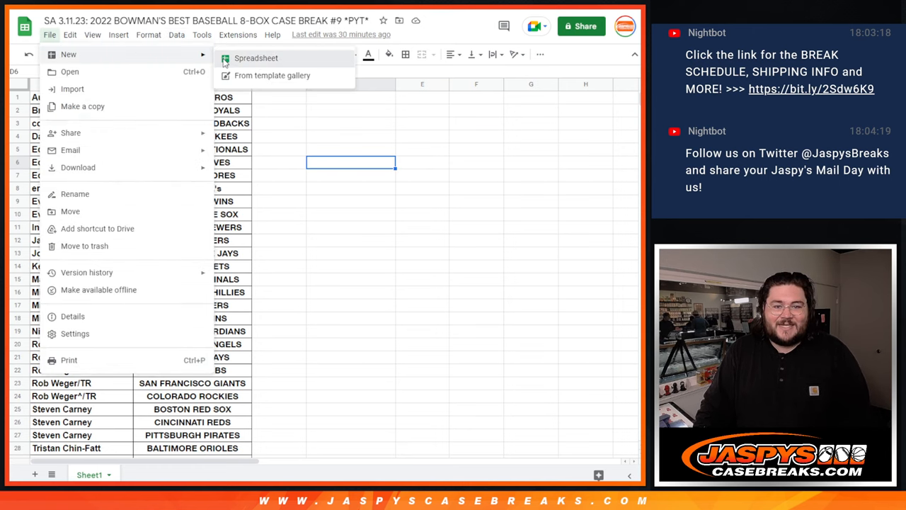
{"action": "left_click", "coordinate": [256, 58]}
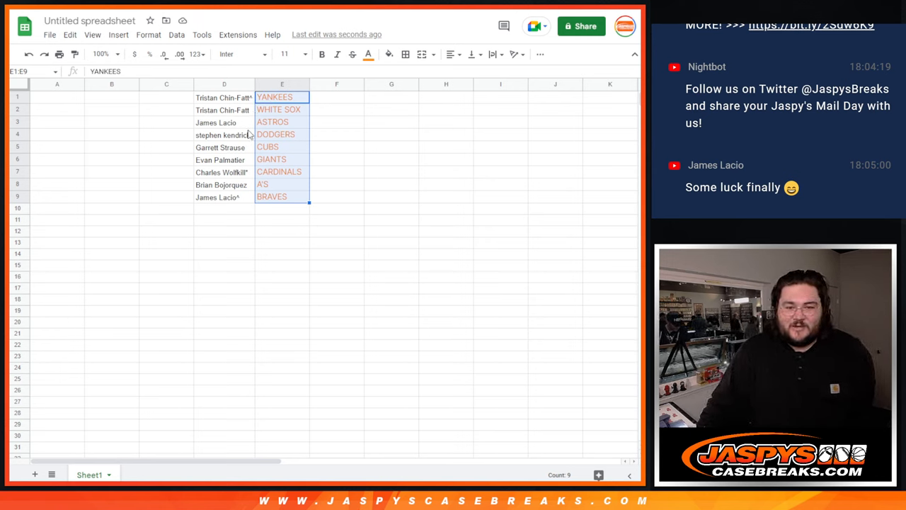
{"action": "left_click", "coordinate": [282, 96]}
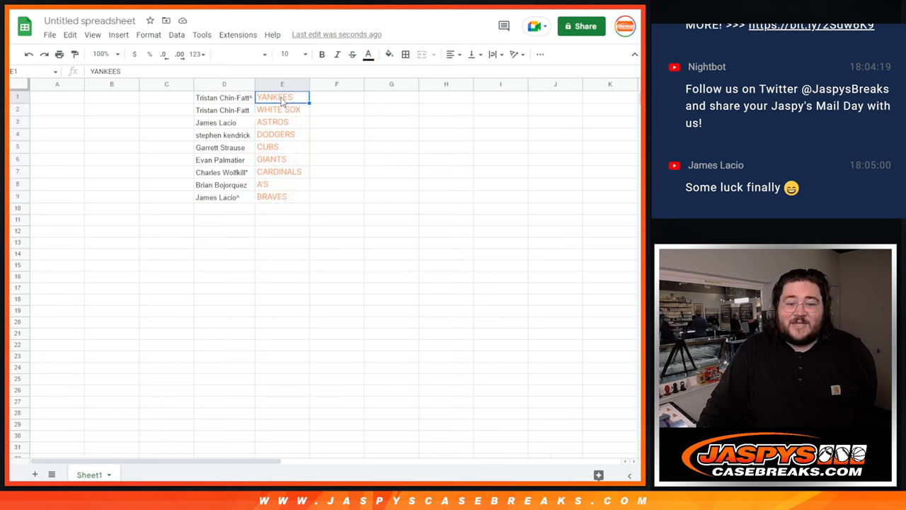
{"action": "left_click", "coordinate": [224, 97]}
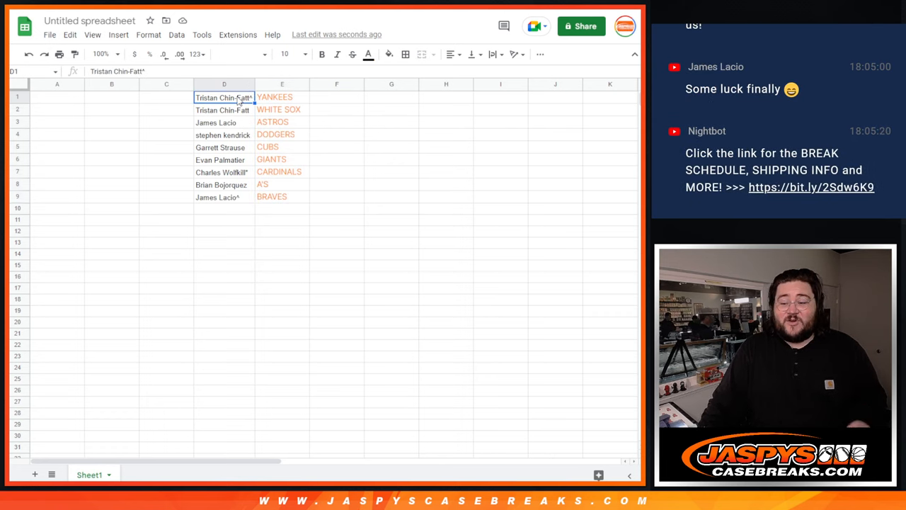
{"action": "left_click", "coordinate": [224, 122]}
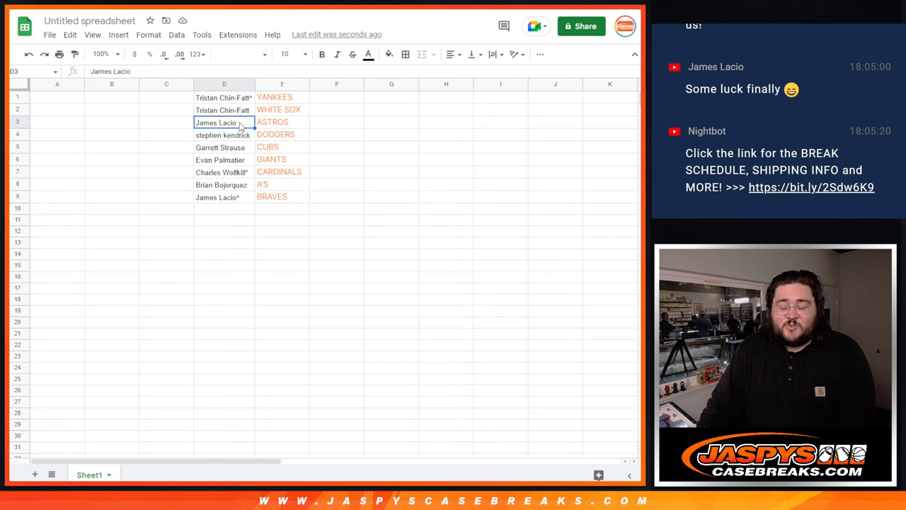
{"action": "left_click", "coordinate": [224, 134]}
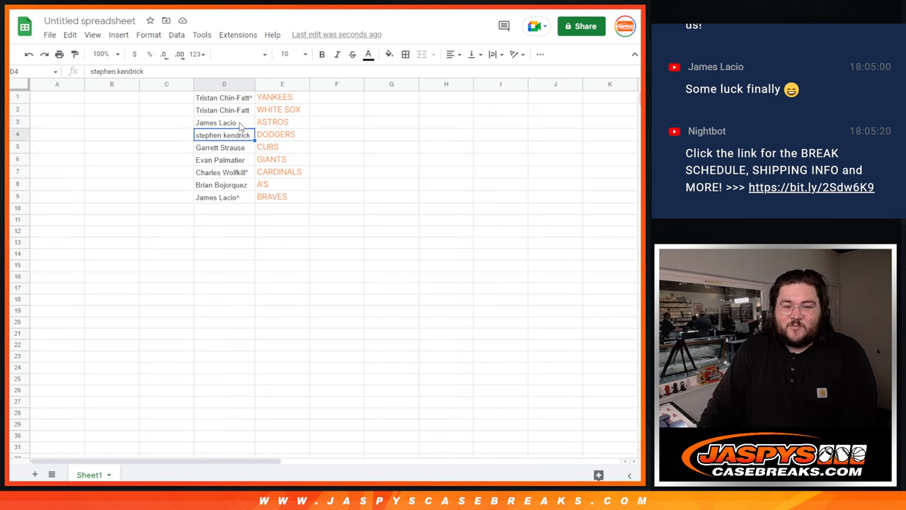
{"action": "left_click", "coordinate": [224, 159]}
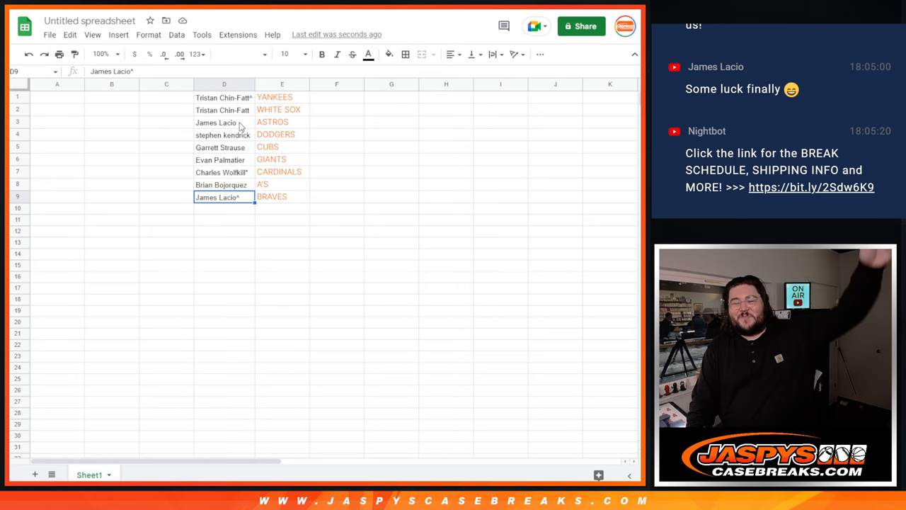
{"action": "mouse_move", "coordinate": [228, 187]}
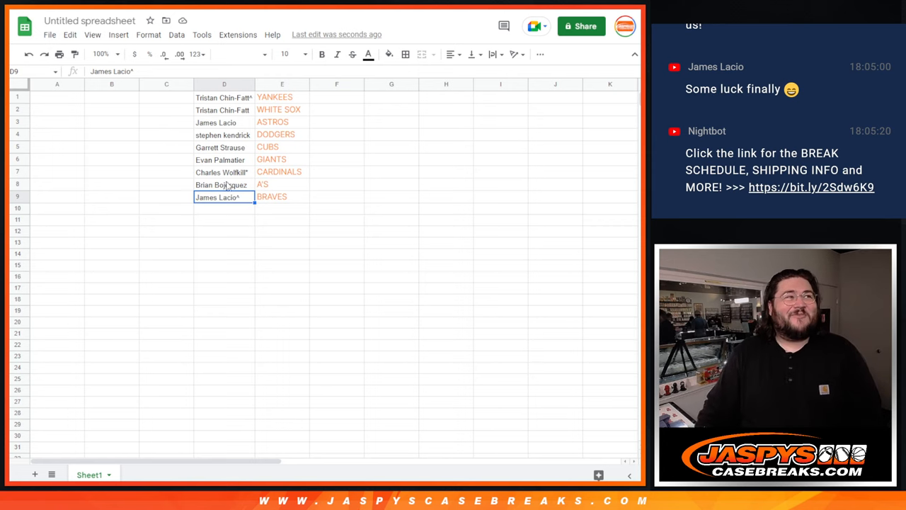
{"action": "left_click", "coordinate": [282, 197]}
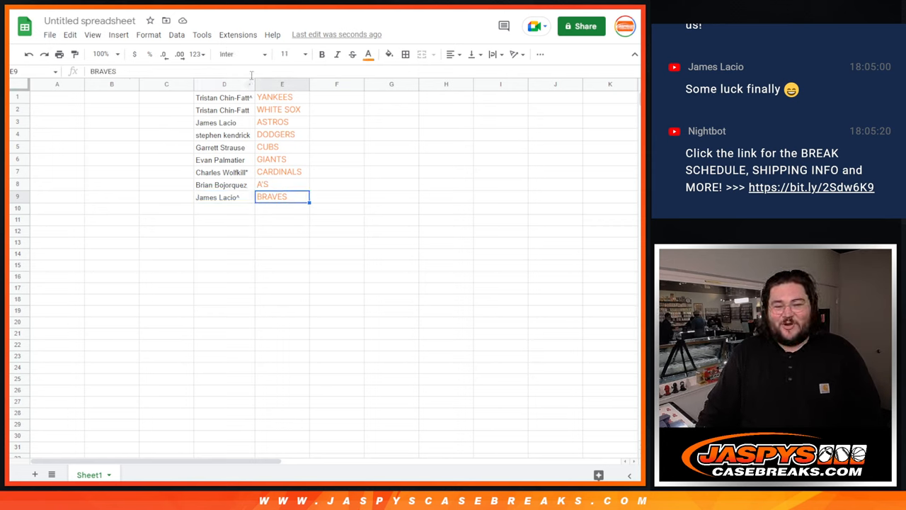